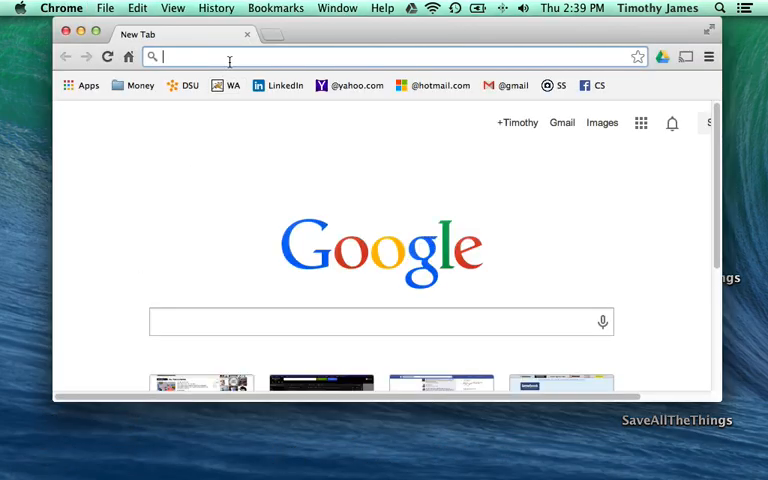
text(www.barebones.com)
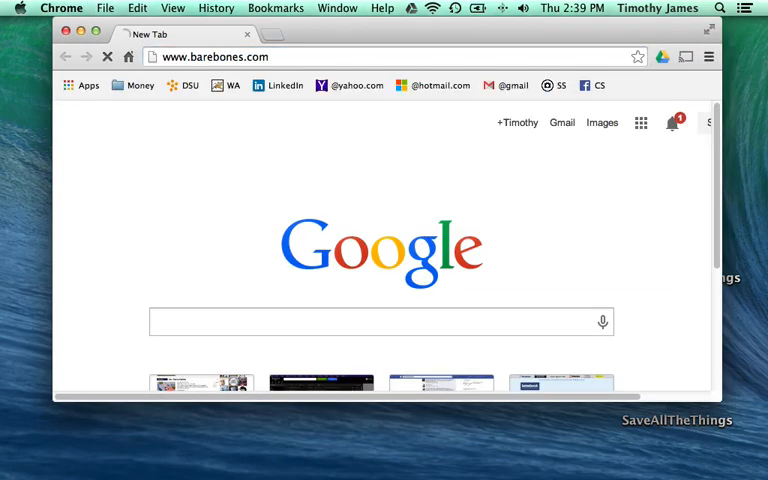
key(Return)
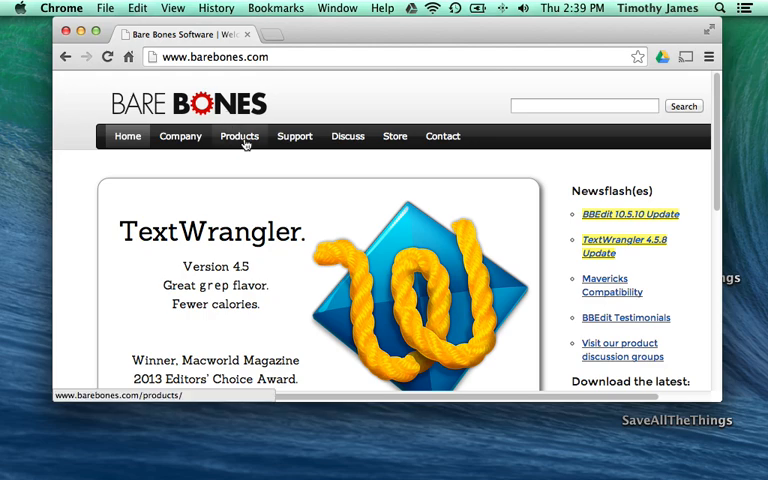
scroll(down, 3)
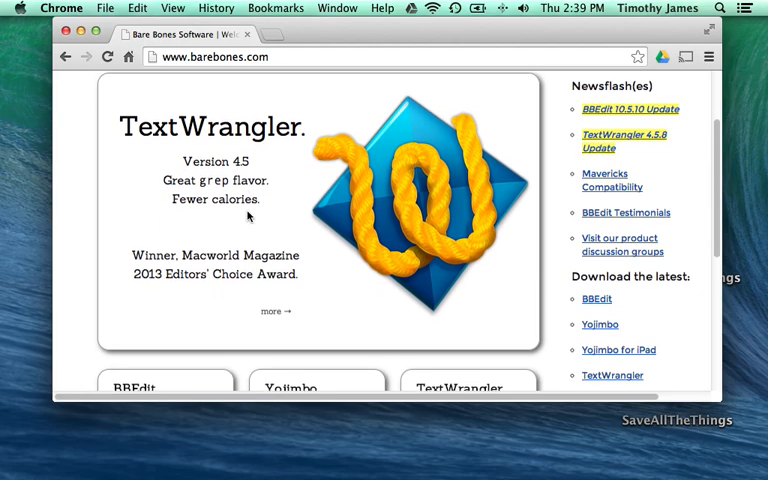
scroll(down, 3)
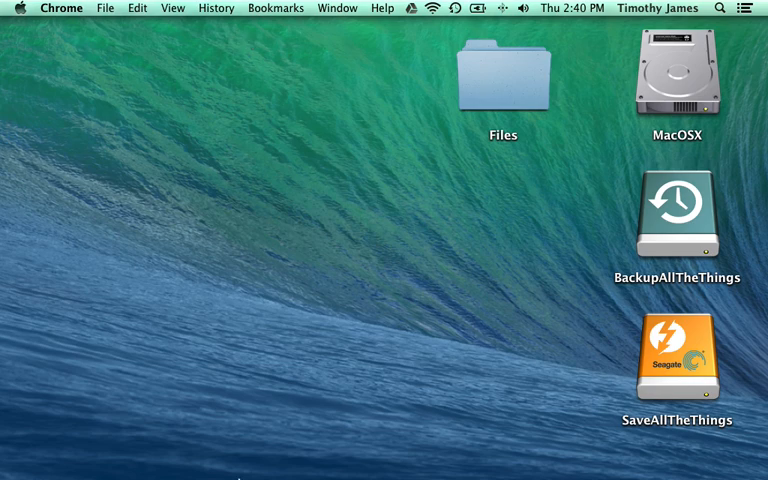
mouse_move(206, 368)
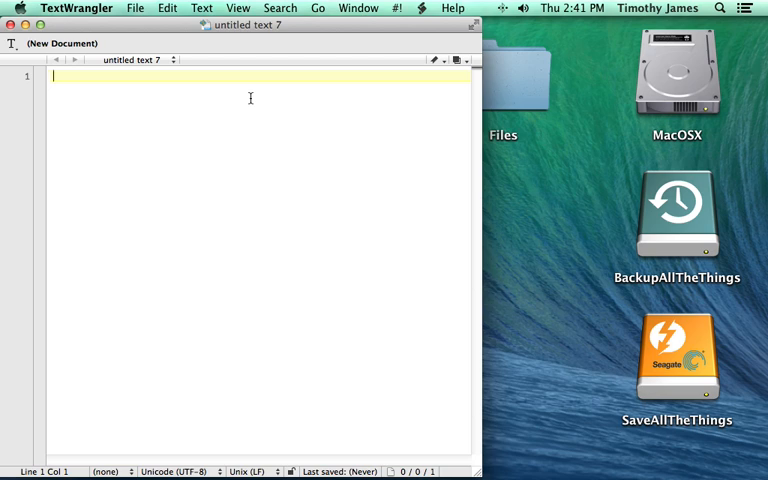
Write an opening <html> tag, two blank lines, and a closing </html> tag in the untitled document.
text(<)
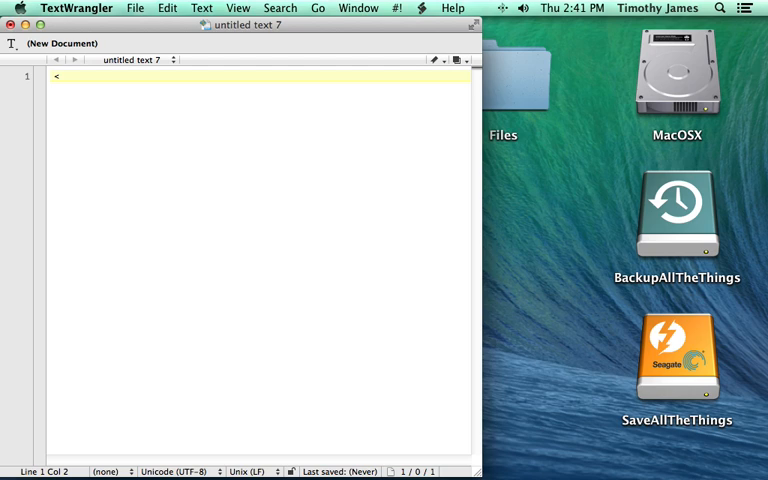
text(html>)
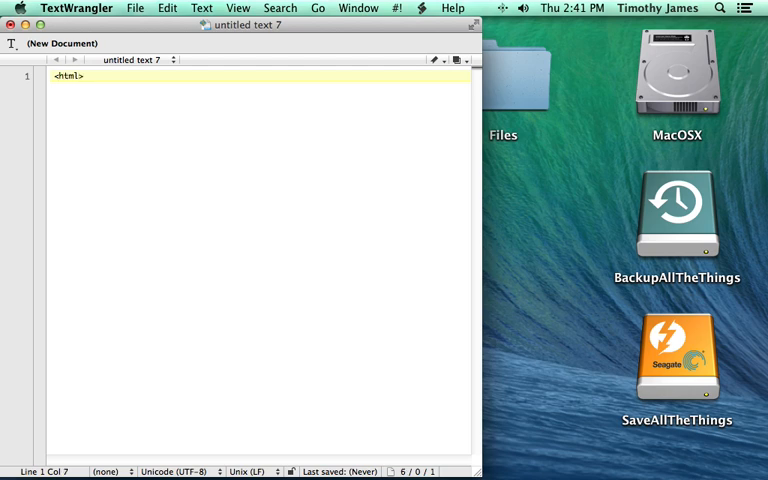
key(Return)
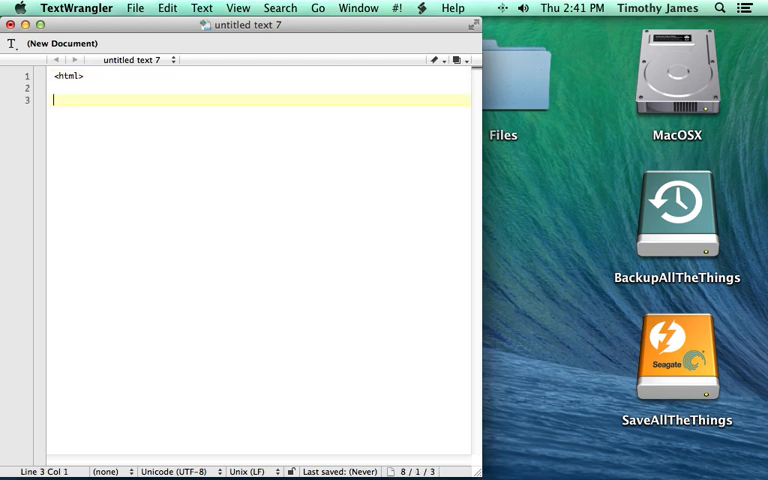
key(Return)
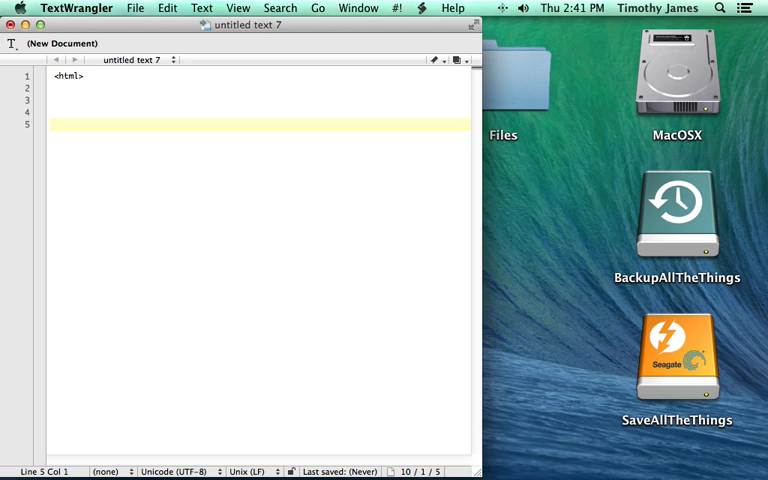
text(</)
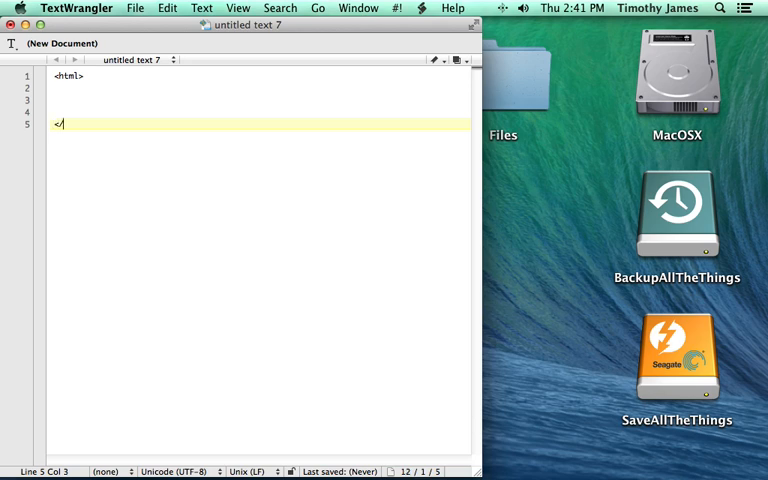
text(html>)
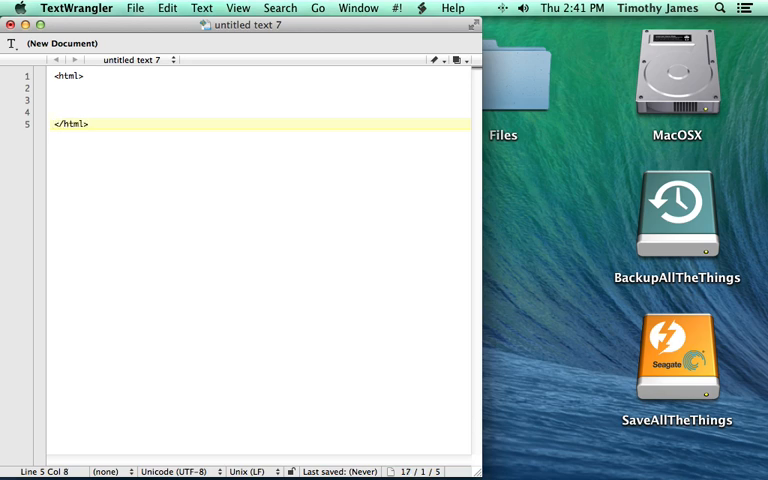
click(136, 8)
text(Game.html)
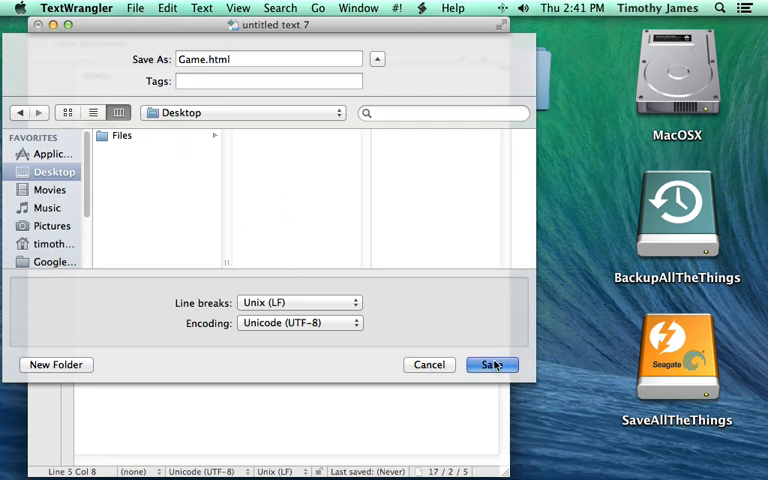
Save the document as Game.html on the Desktop.
click(492, 364)
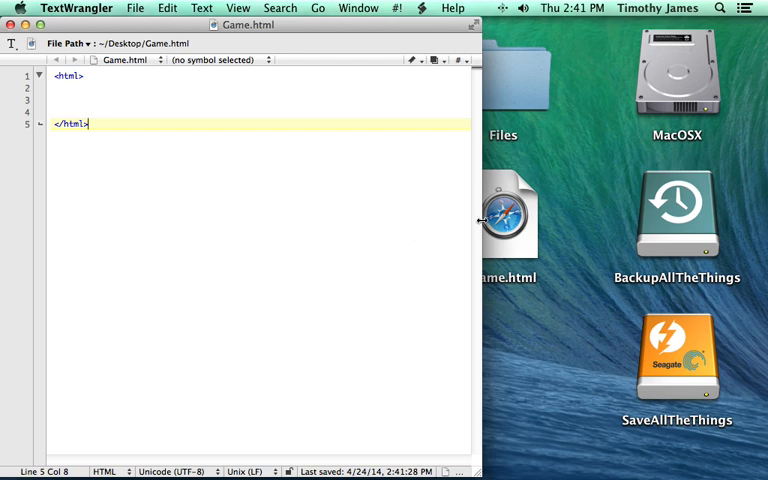
click(508, 216)
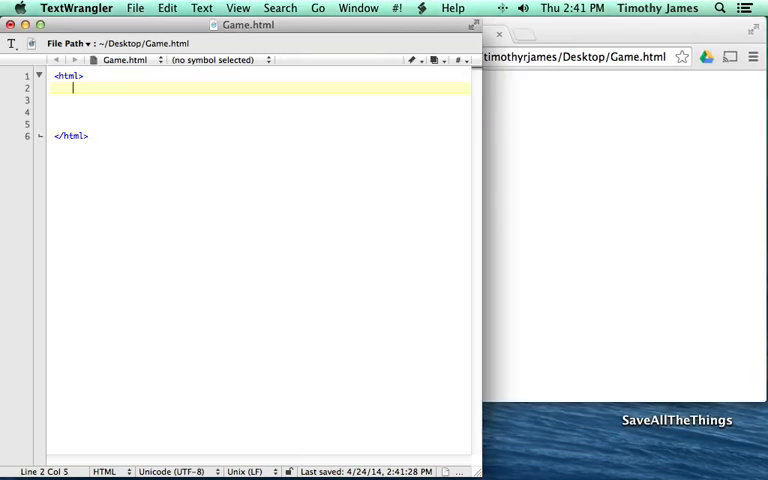
Nest <body> tags inside the html tags containing the text 'This is my first HTML page!'.
text(<body>)
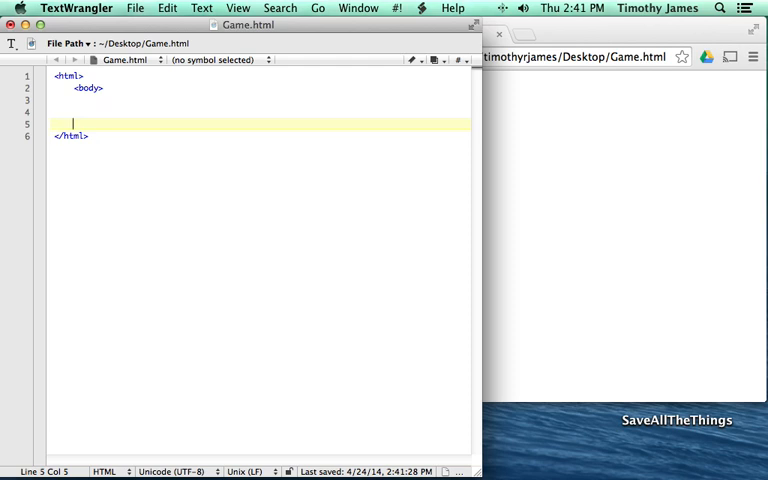
text(</body>)
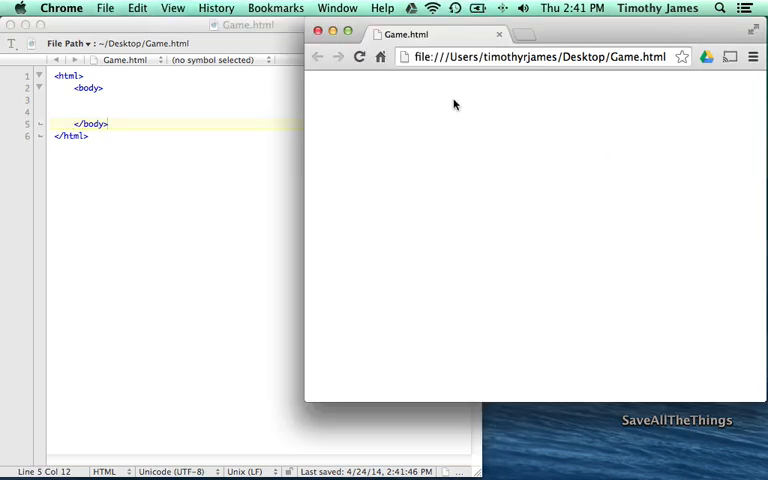
mouse_move(408, 160)
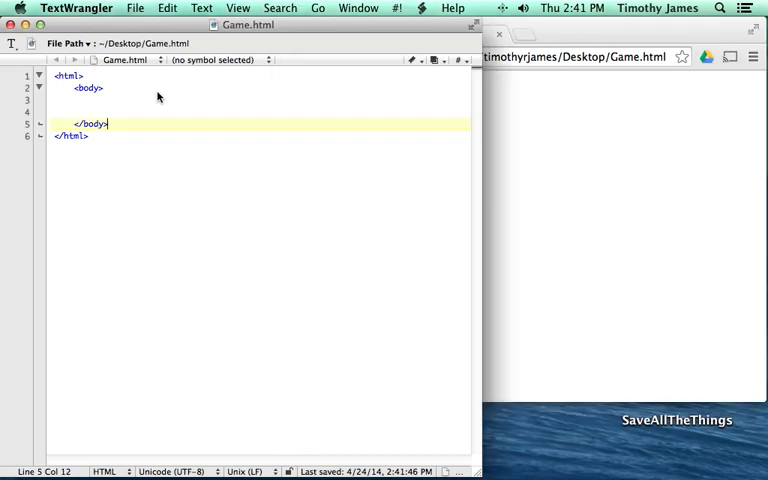
click(104, 88)
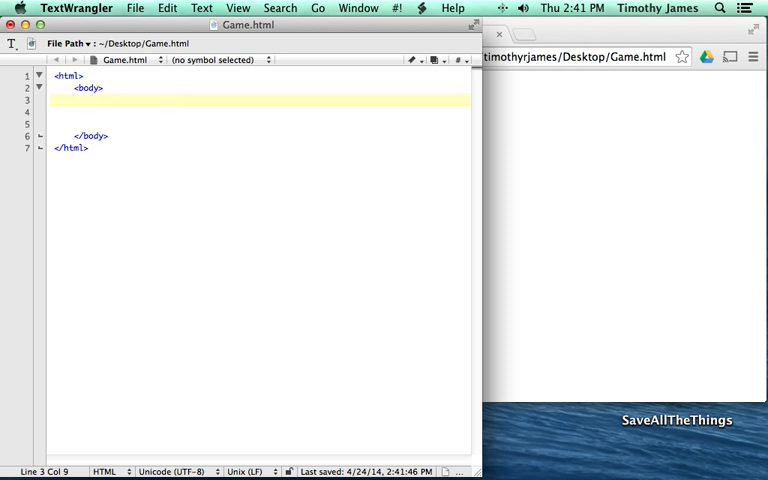
text(This is my f)
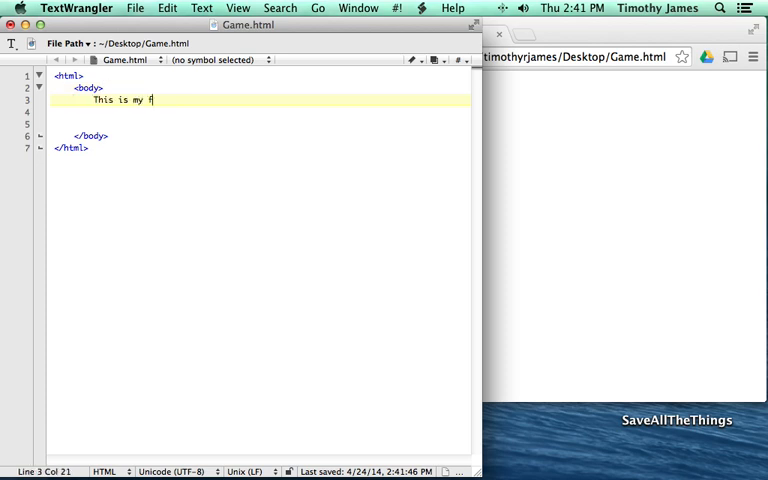
text(irst HTML page!)
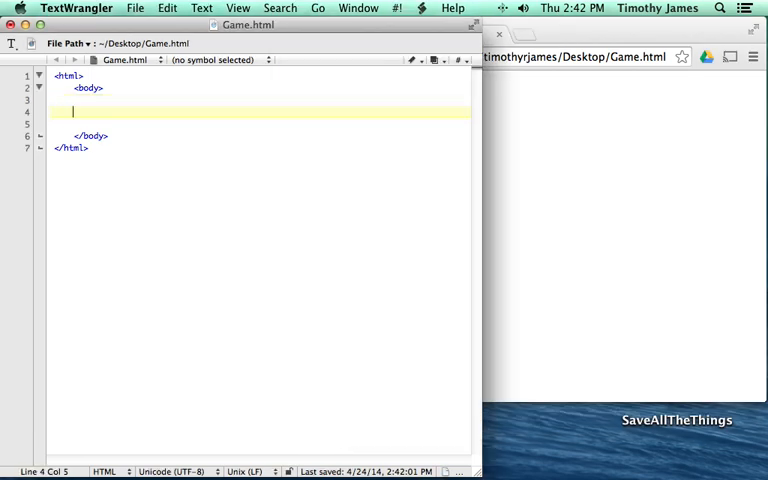
Start a <table> with a first <tr> row holding <td> cells X and O.
text(<table>)
text(</table>)
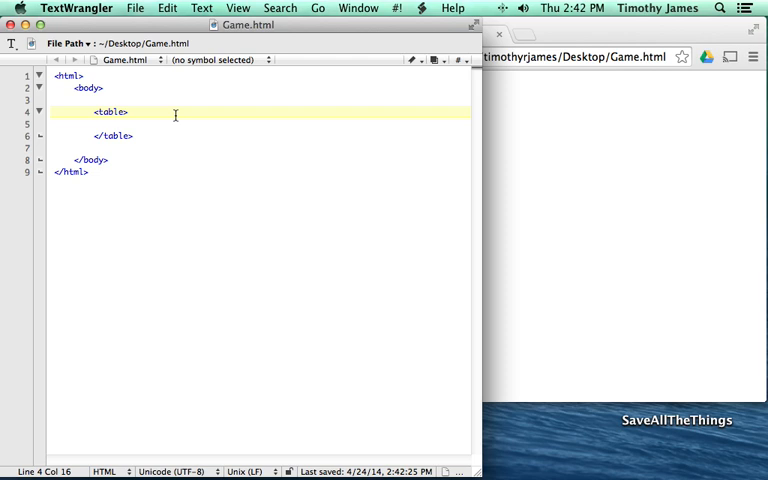
text(<tr>)
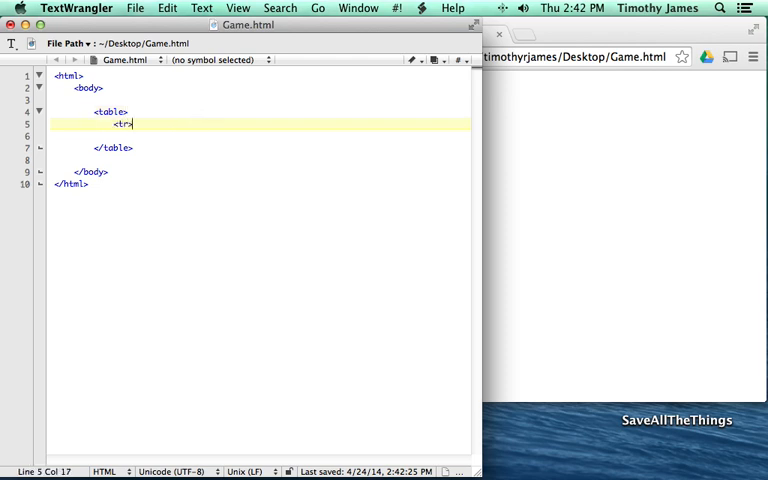
text(<td>)
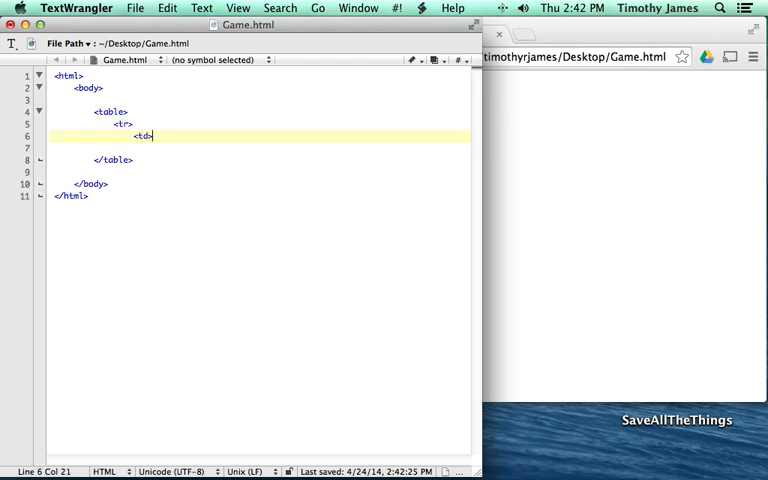
text(X</td>)
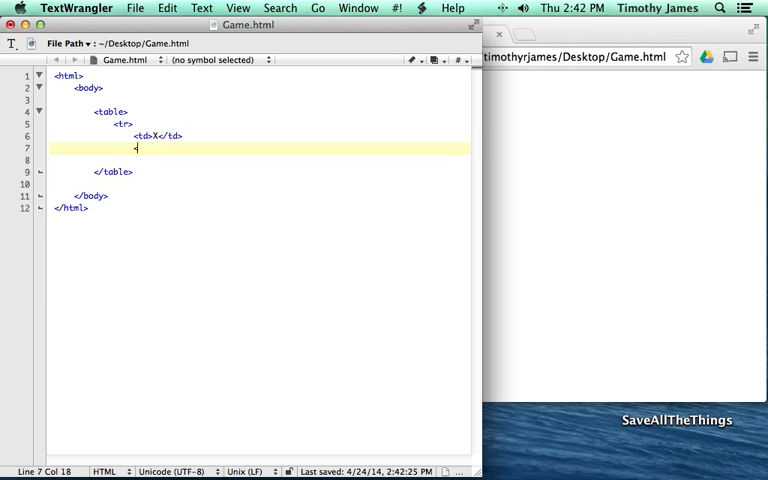
text(<td>O</td>)
text(</tr>)
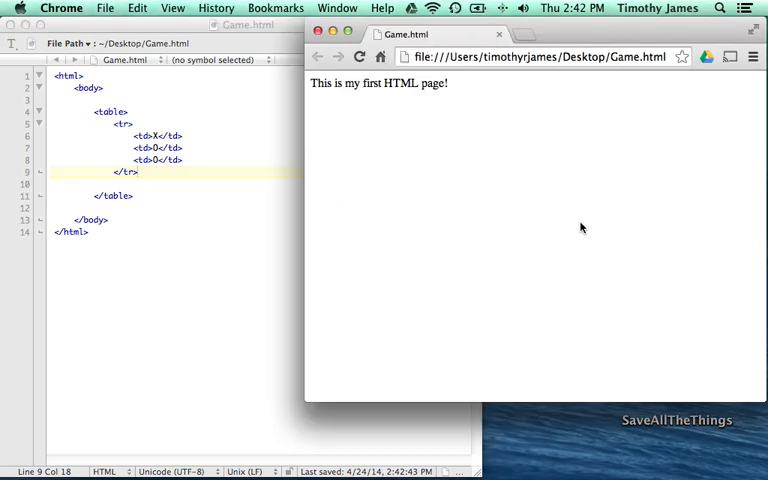
click(360, 56)
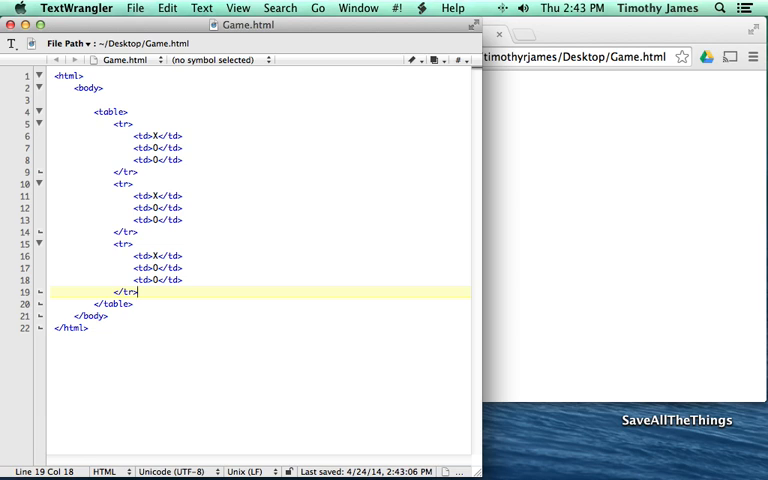
Edit the copied rows' cell letters so the board reads X O O, X X O, O O X.
click(136, 256)
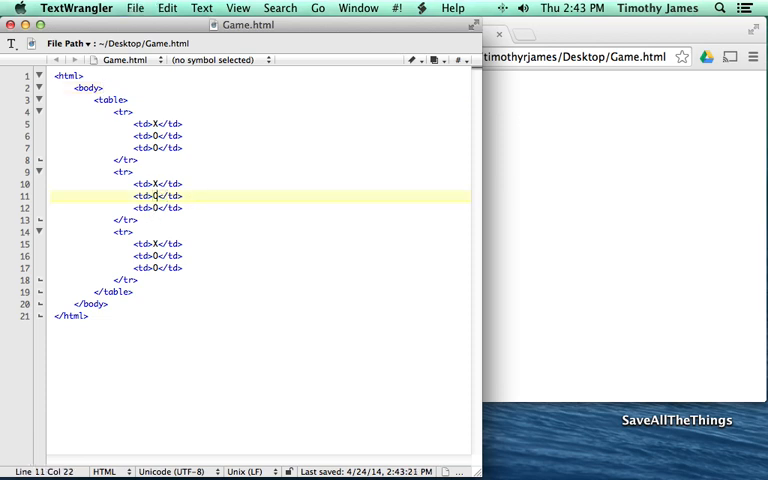
click(156, 244)
text(O)
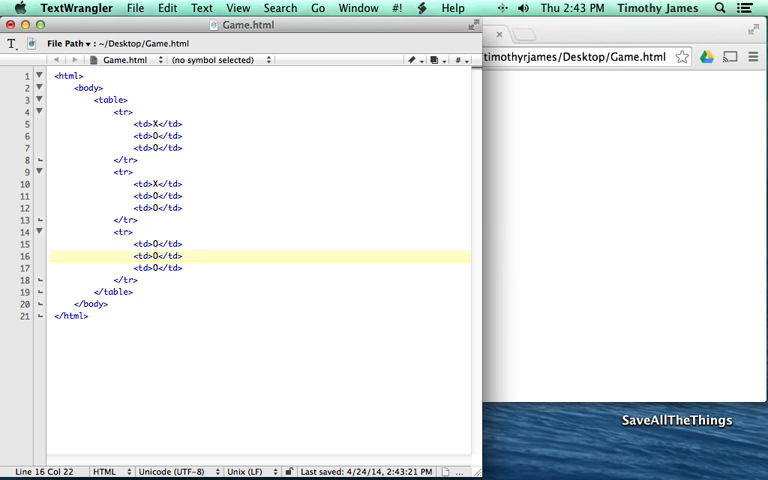
click(172, 136)
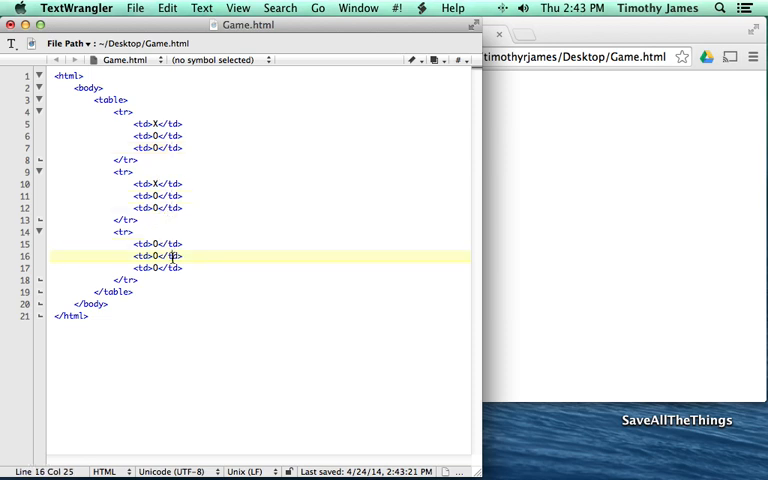
click(160, 268)
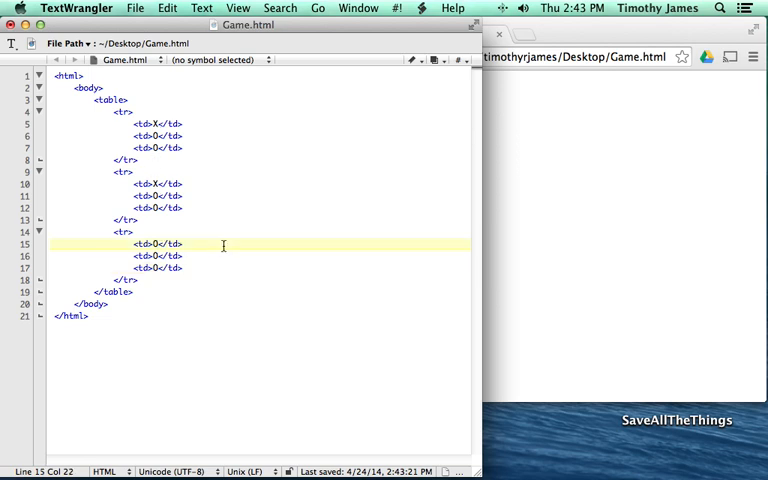
click(262, 196)
text(X)
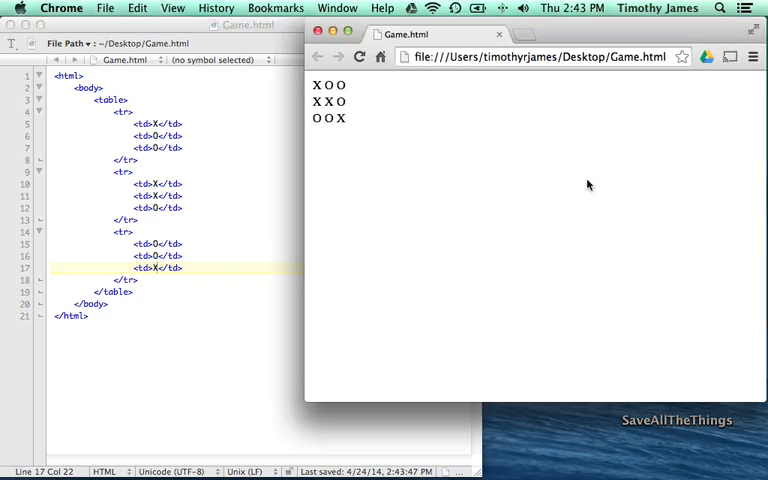
mouse_move(308, 130)
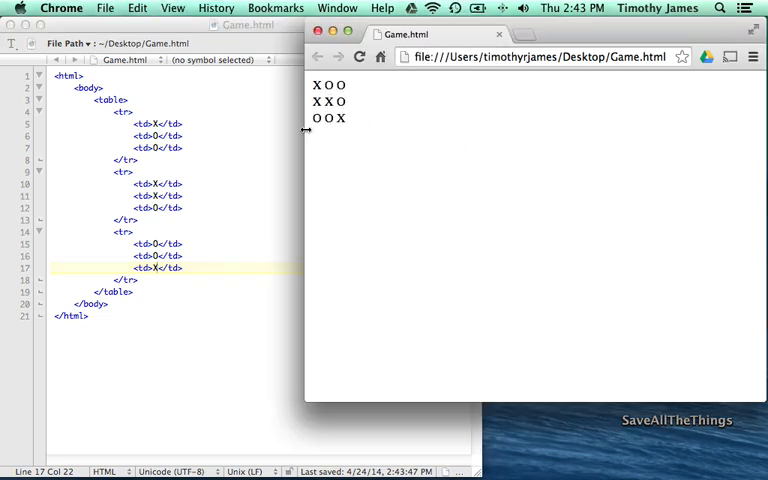
mouse_move(144, 176)
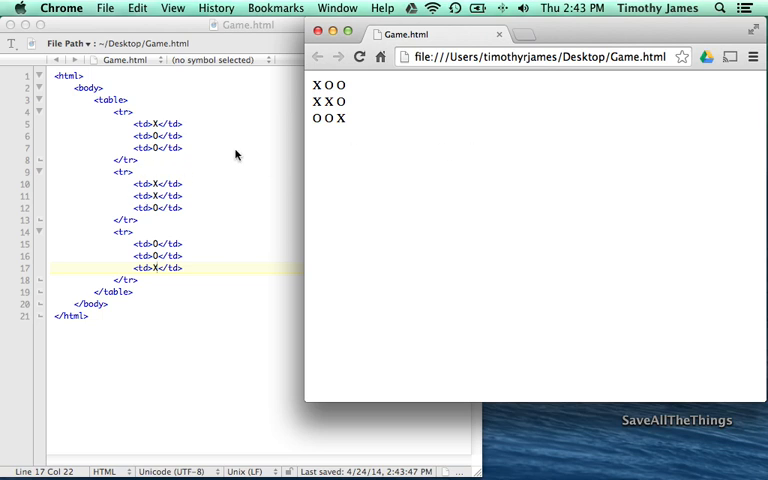
mouse_move(184, 138)
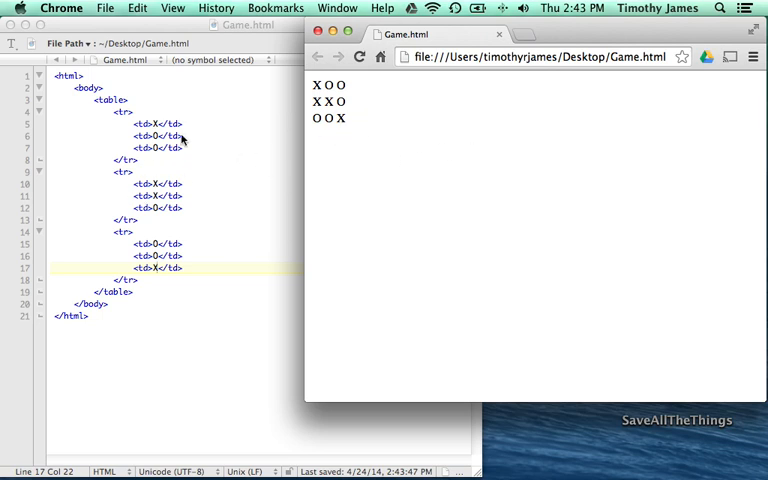
mouse_move(548, 120)
text(<h1)
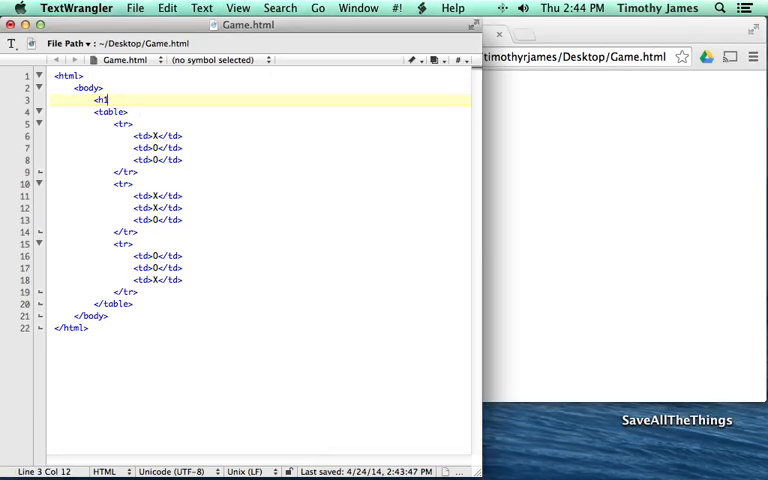
Write <h1>Welcome to my Tic-Tac-Toe game!</h1> above the table.
text(>)
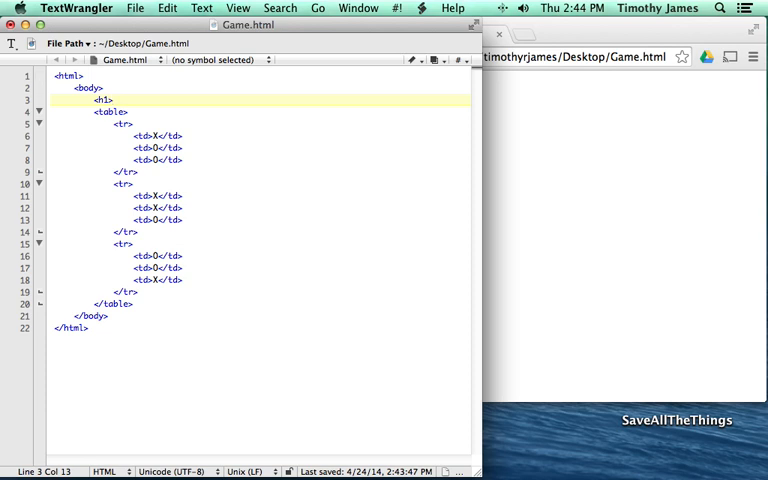
text(Welcome to)
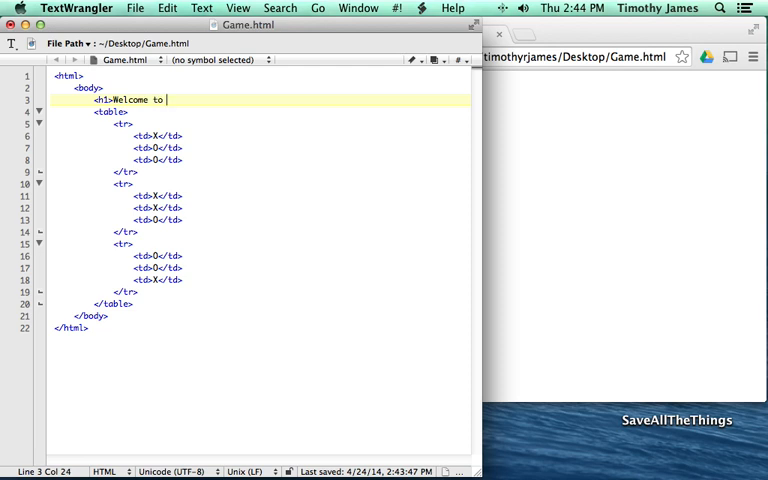
text(my Tic-Tac-Toe game)
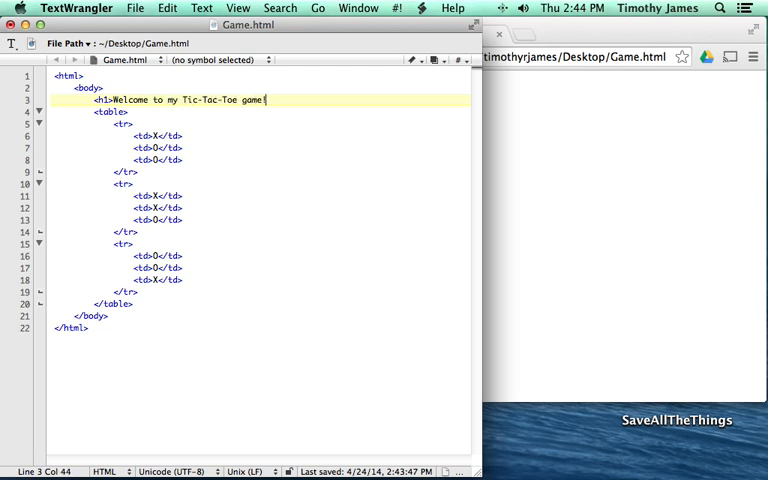
text(!</h1>)
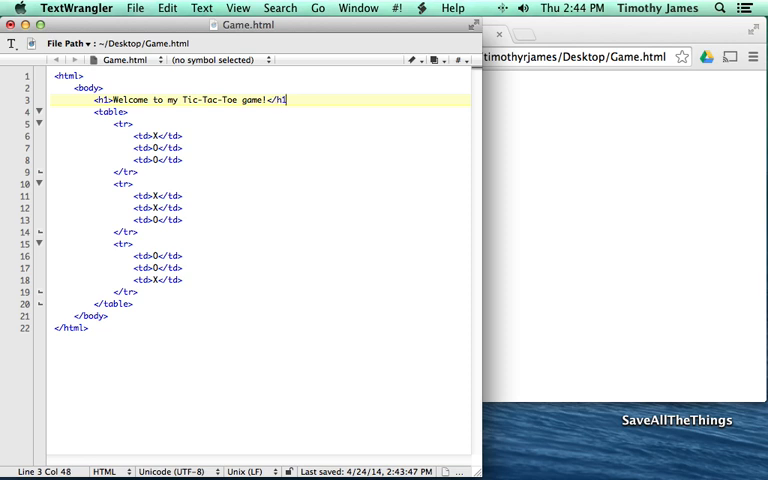
text(>)
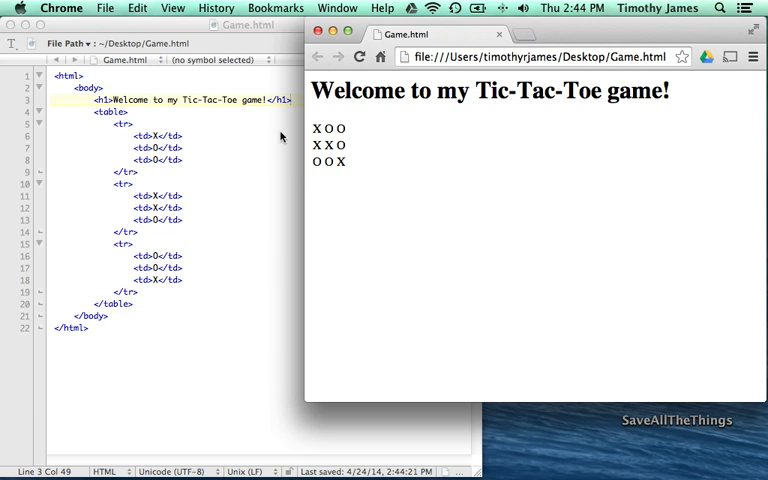
mouse_move(352, 132)
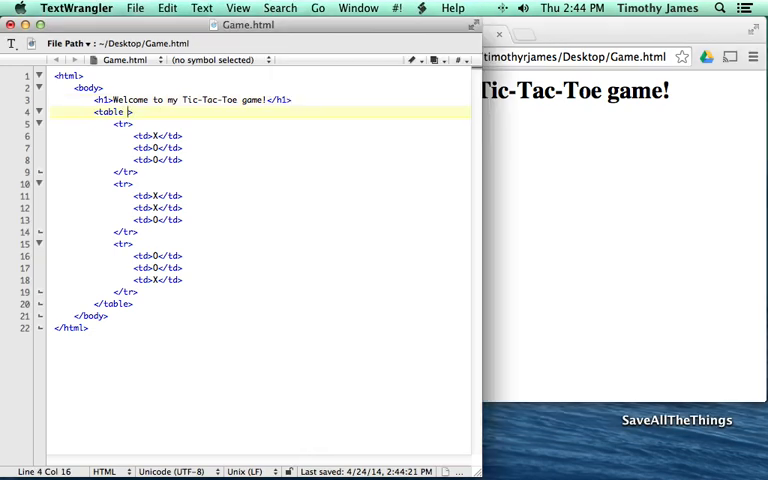
Add border="1" to the opening table tag and save.
text(border="1")
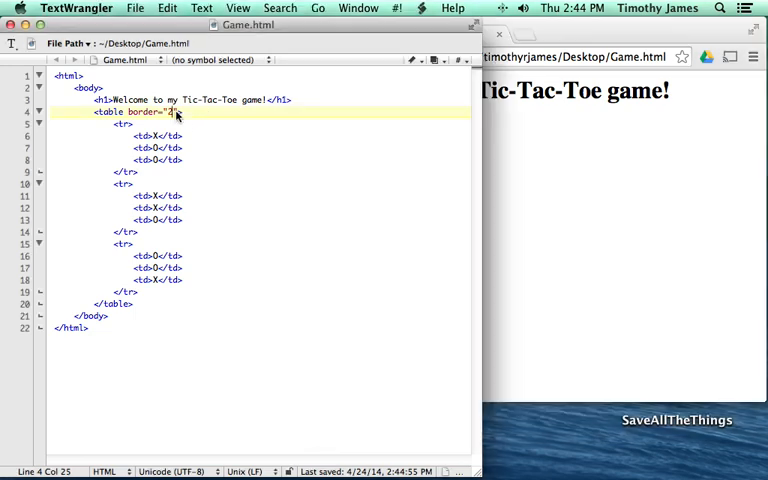
text(0)
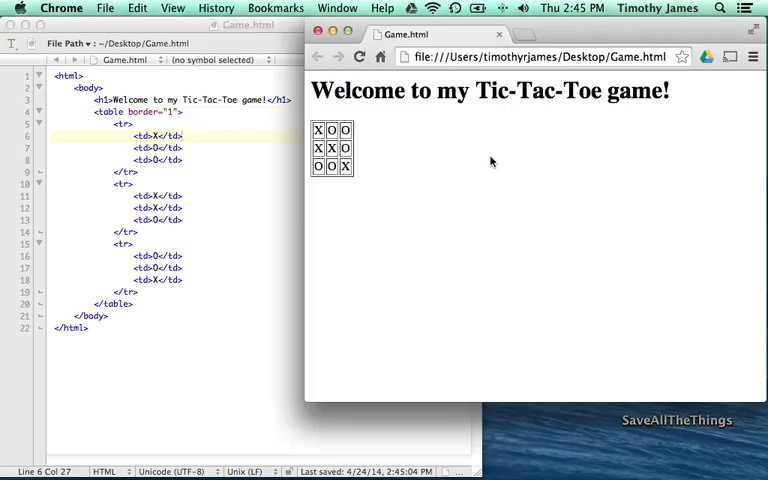
mouse_move(416, 180)
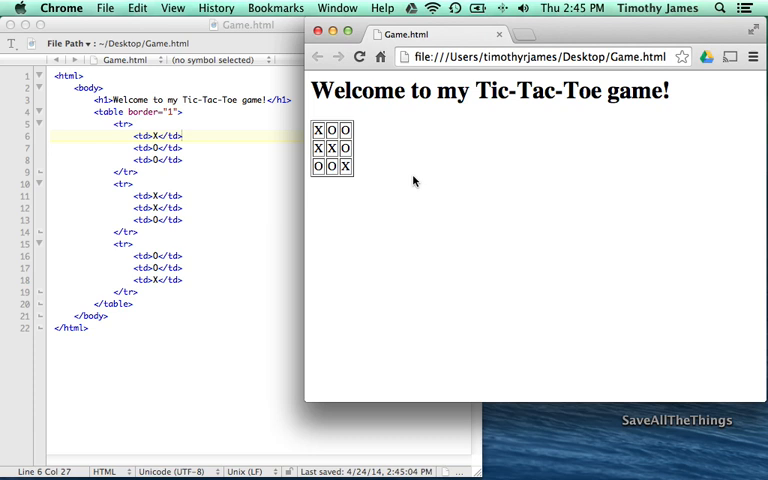
mouse_move(340, 170)
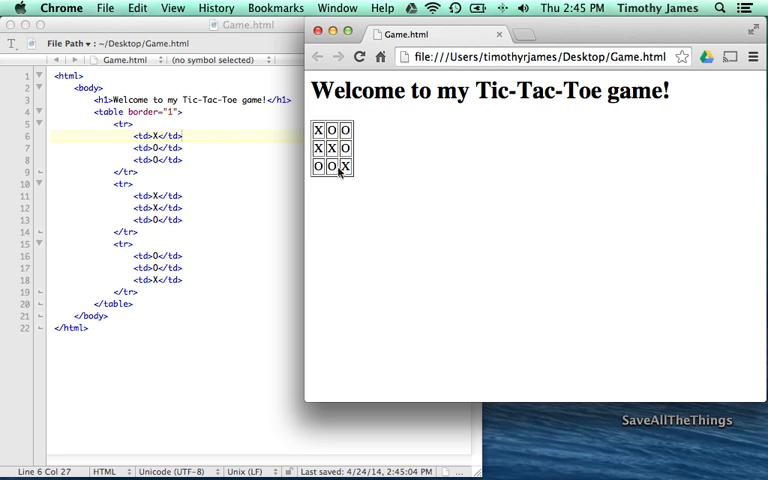
mouse_move(382, 178)
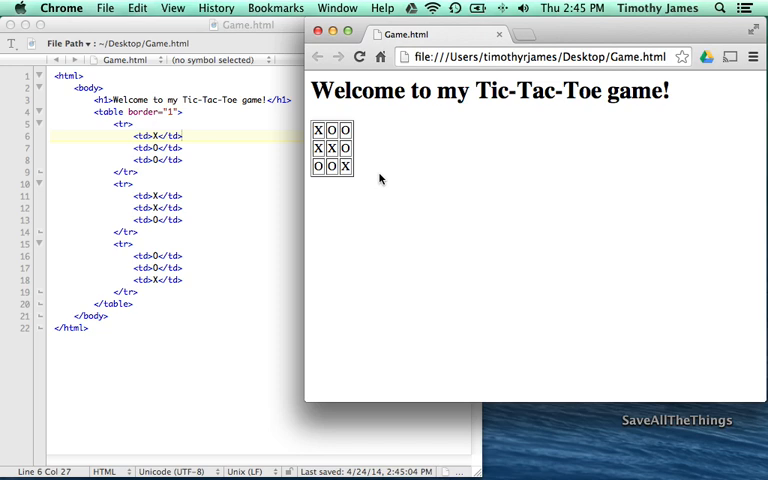
mouse_move(378, 176)
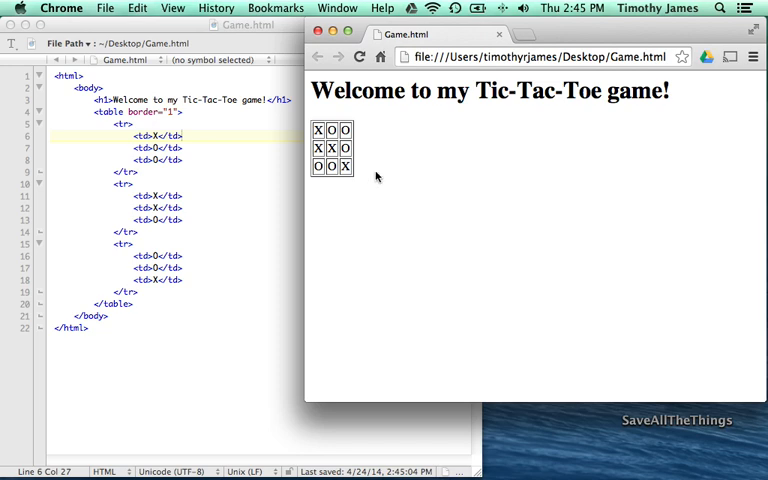